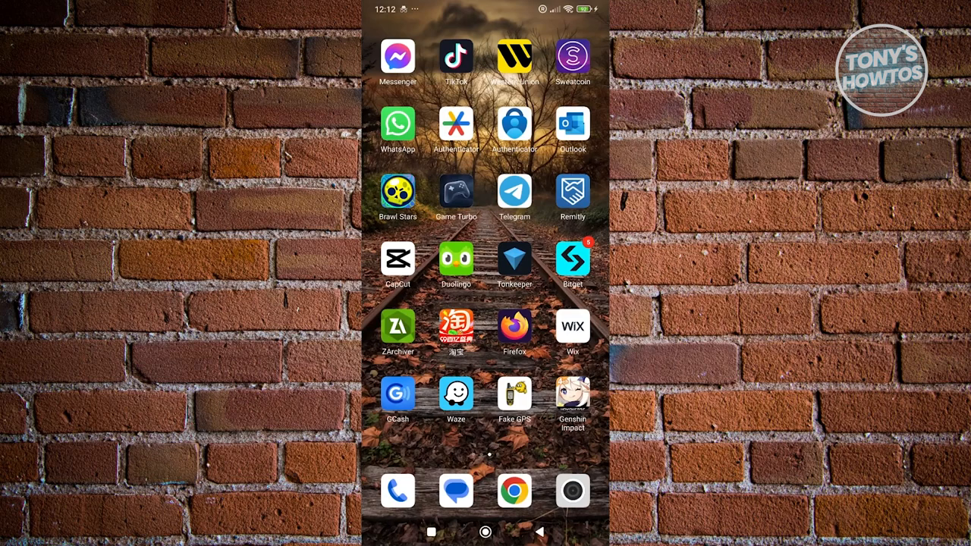
- Swipe to the home-screen page holding File Manager, YouTube, Netflix and Instagram
scroll(left, 3)
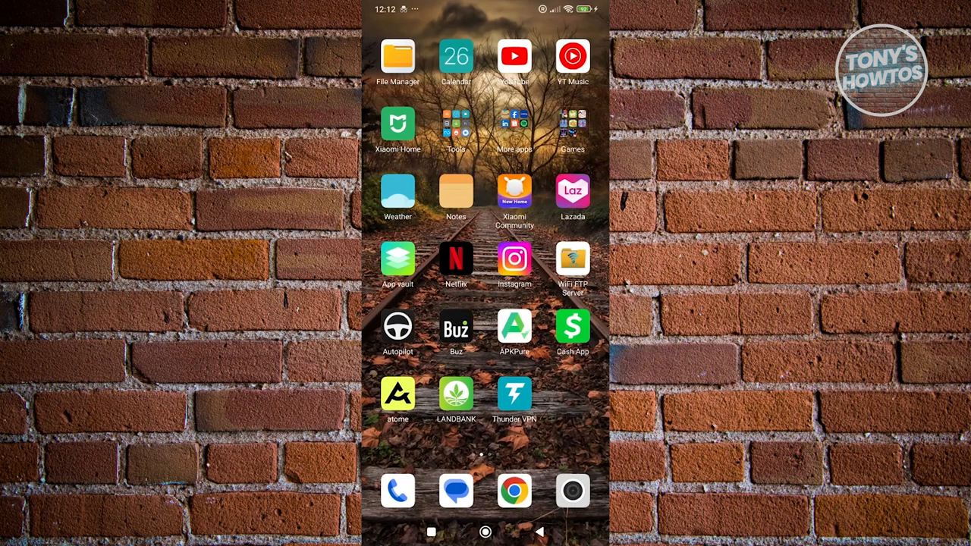
- Launch Instagram and enter the 'wat dah' group conversation
click(514, 261)
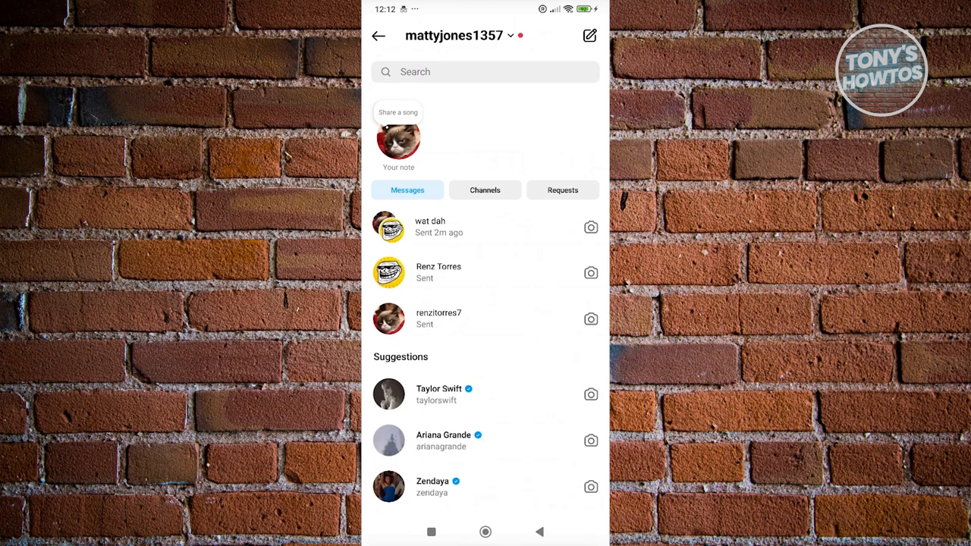
click(431, 228)
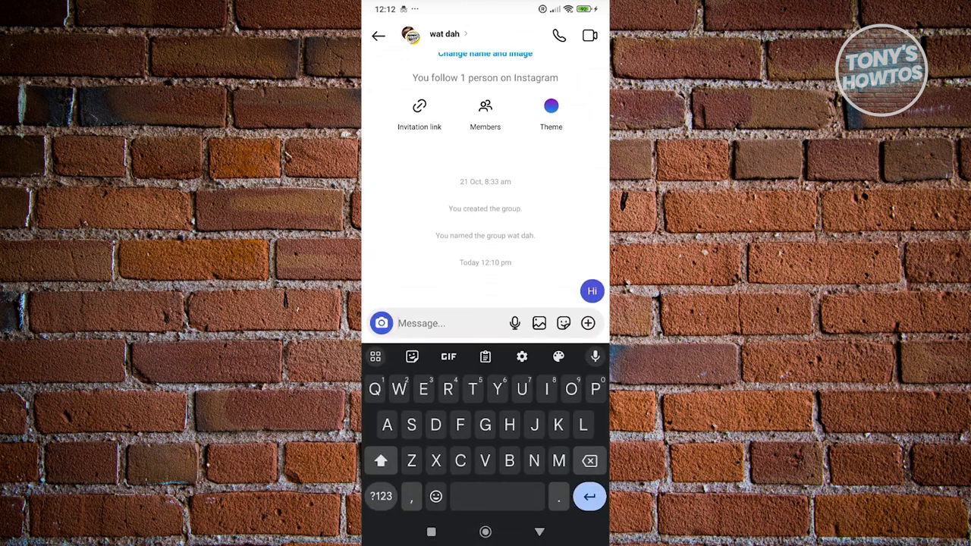
click(381, 496)
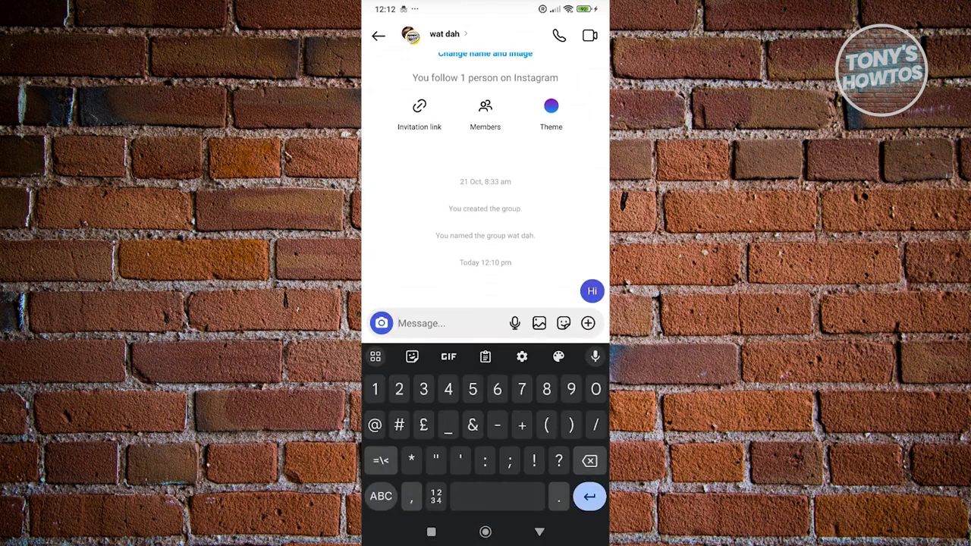
text(@)
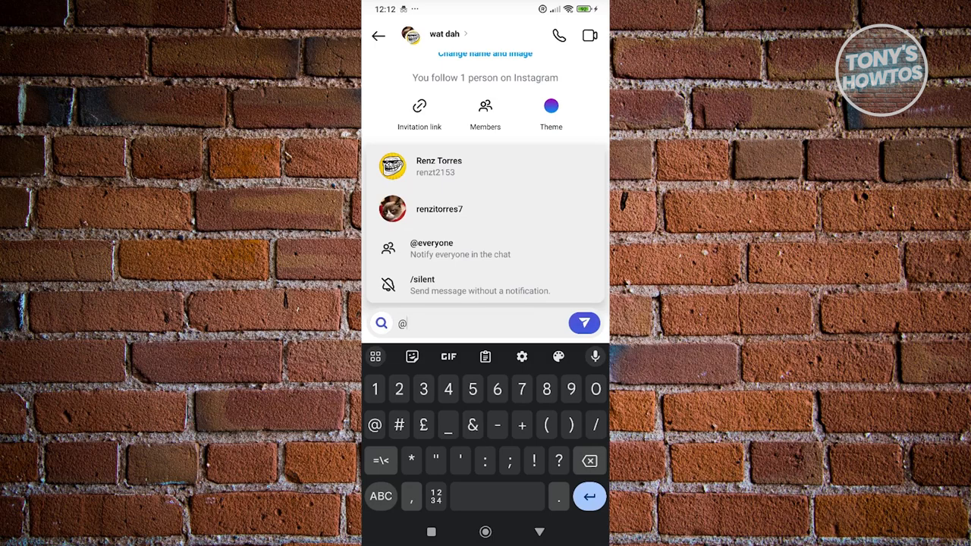
text(m)
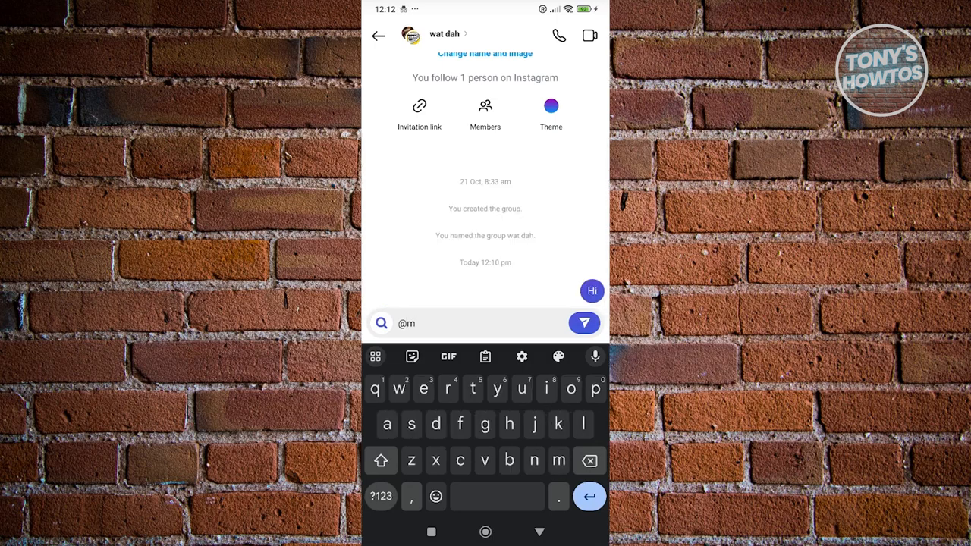
text(eta a)
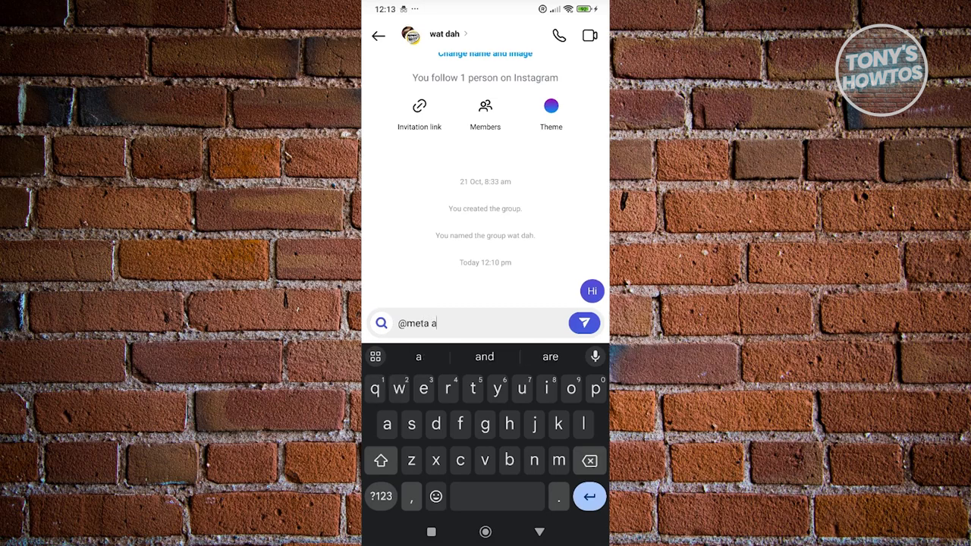
text(i)
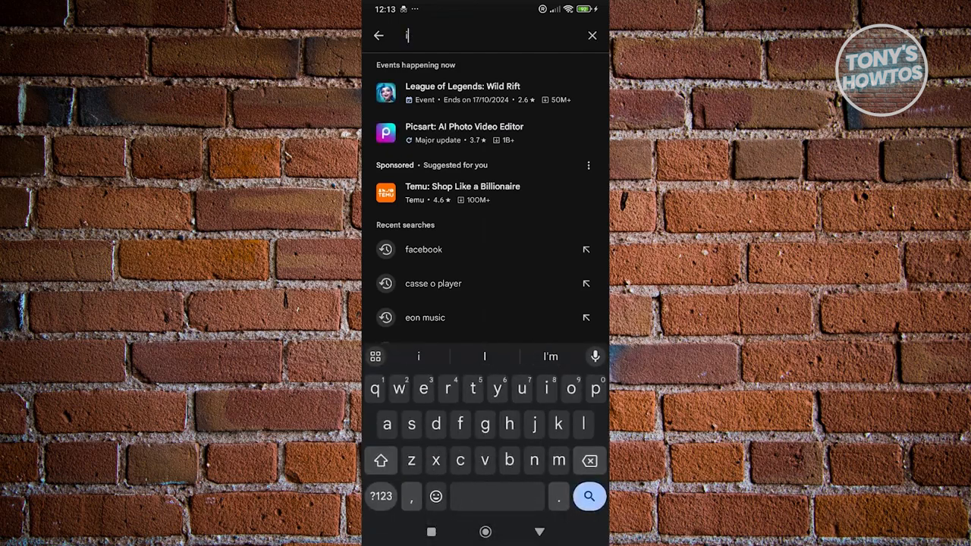
- Search the Play Store for 'instagram' via the insta suggestion
text(nsta)
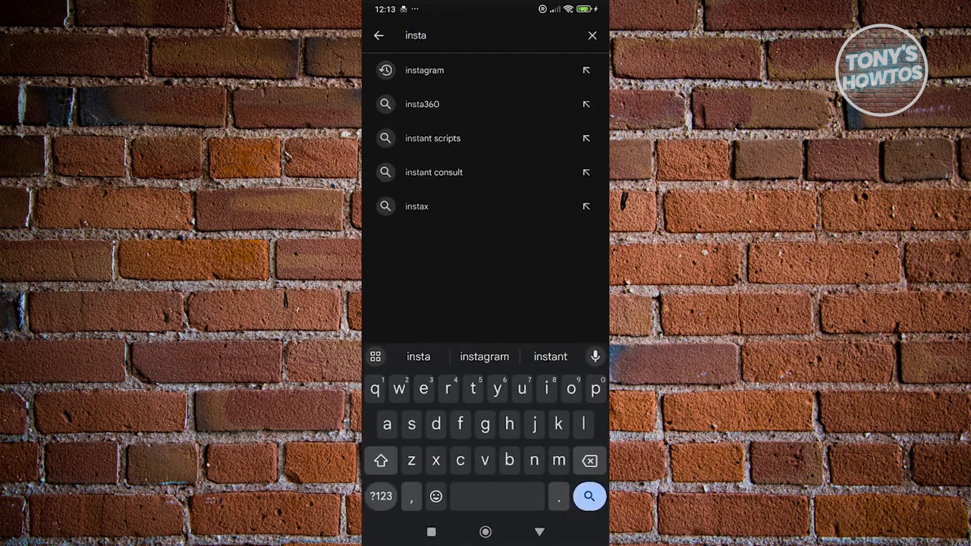
click(424, 69)
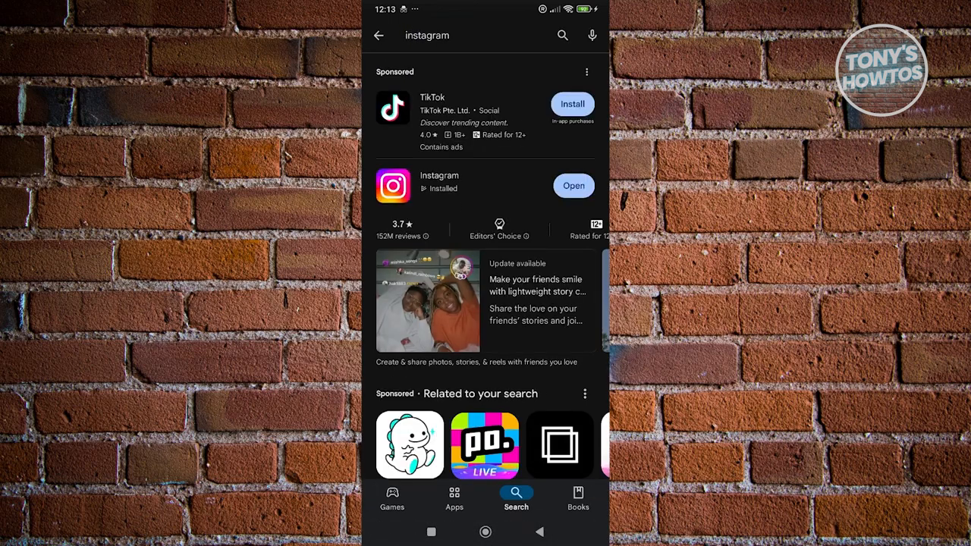